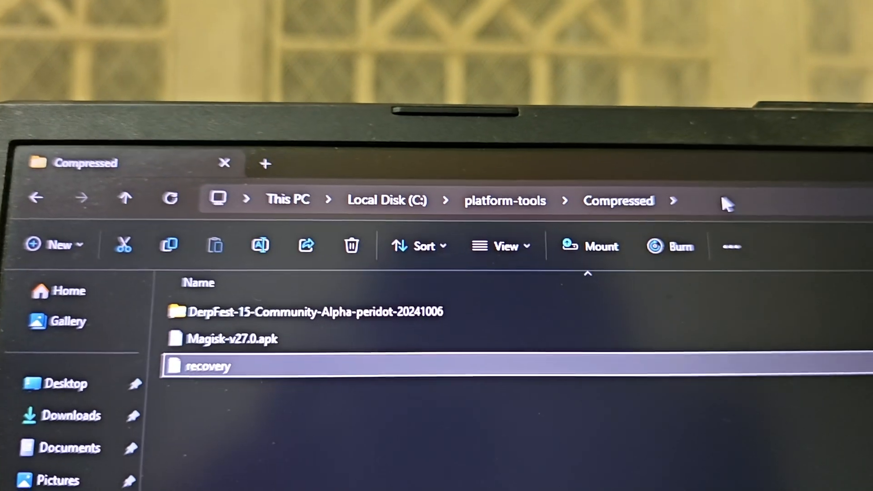
Open Command Prompt in the C:\platform-tools\Compressed folder from File Explorer.
{"action": "type", "text": "cmd"}
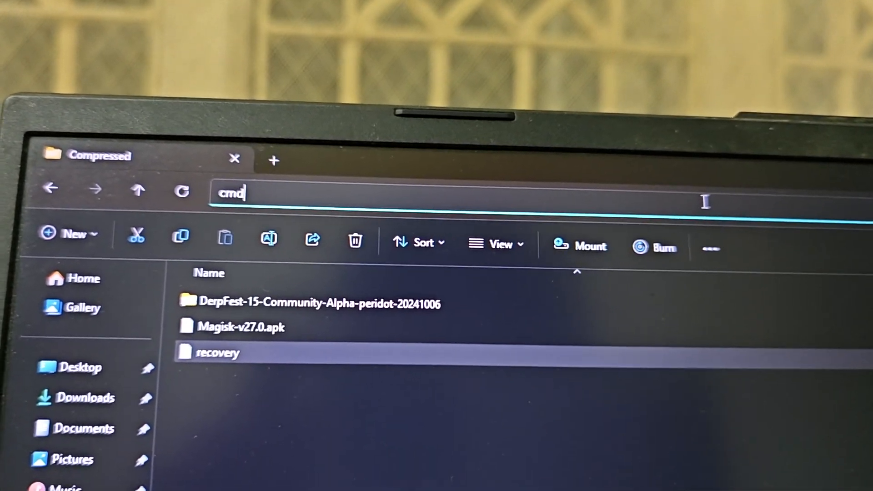
{"action": "key", "text": "Enter"}
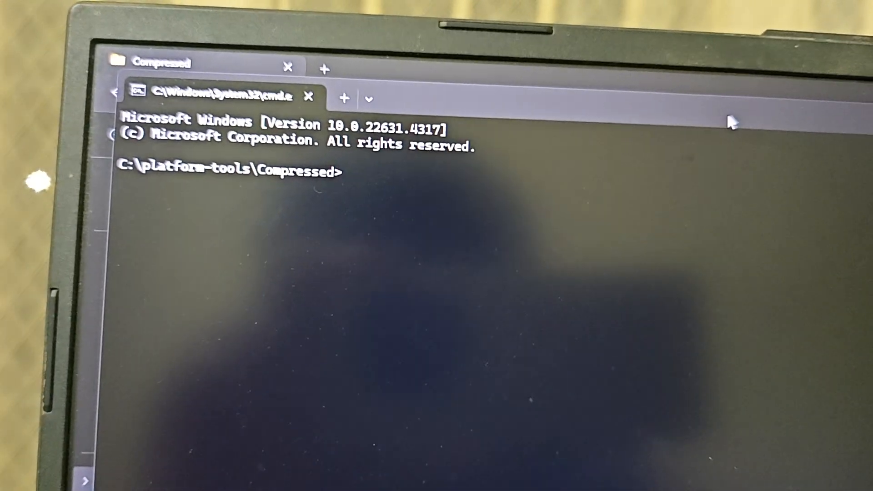
Check the phone with 'fastboot devices', then flash recovery.img to the recovery partition.
{"action": "type", "text": "fastboot"}
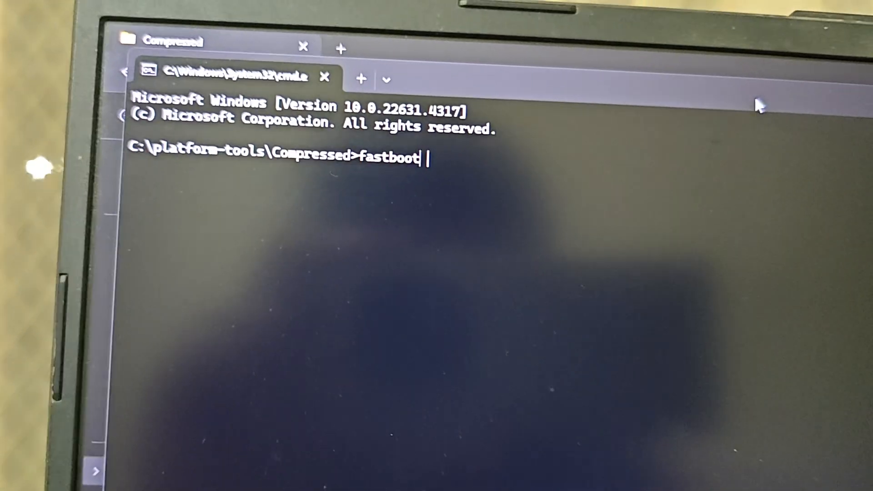
{"action": "type", "text": "devices"}
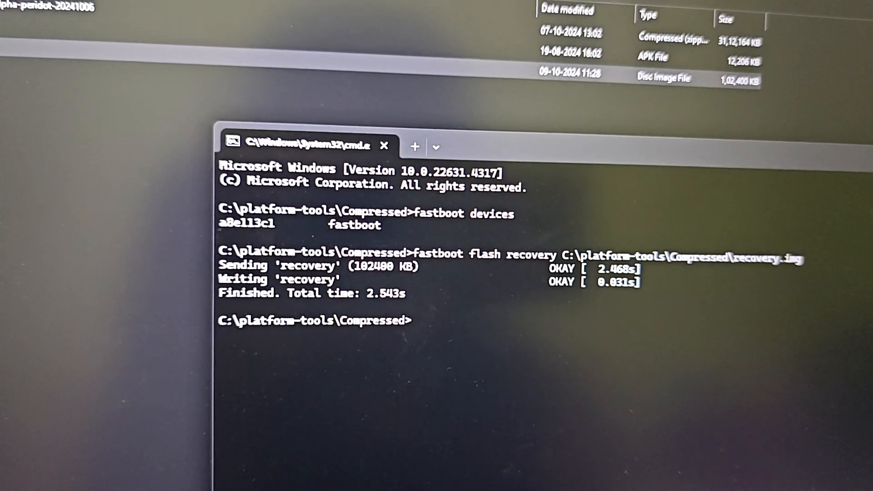
Run 'fastboot reboot recovery' to restart the phone into recovery.
{"action": "type", "text": "fastboot"}
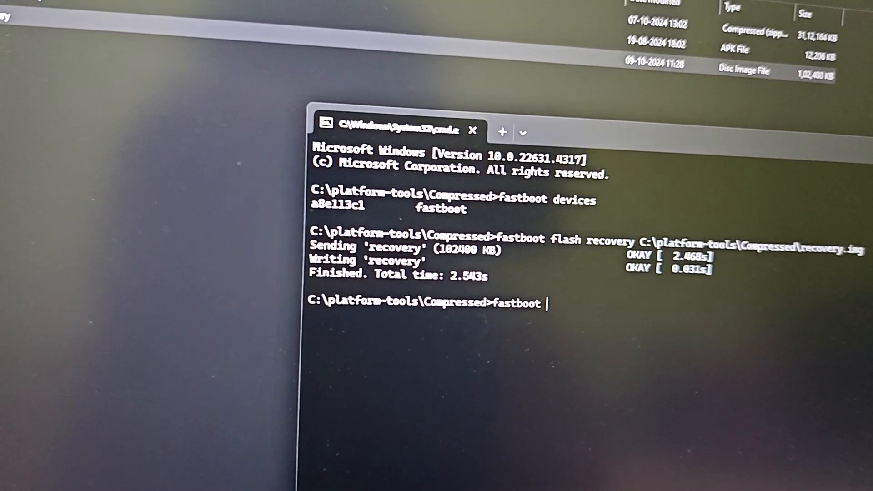
{"action": "type", "text": "reboot"}
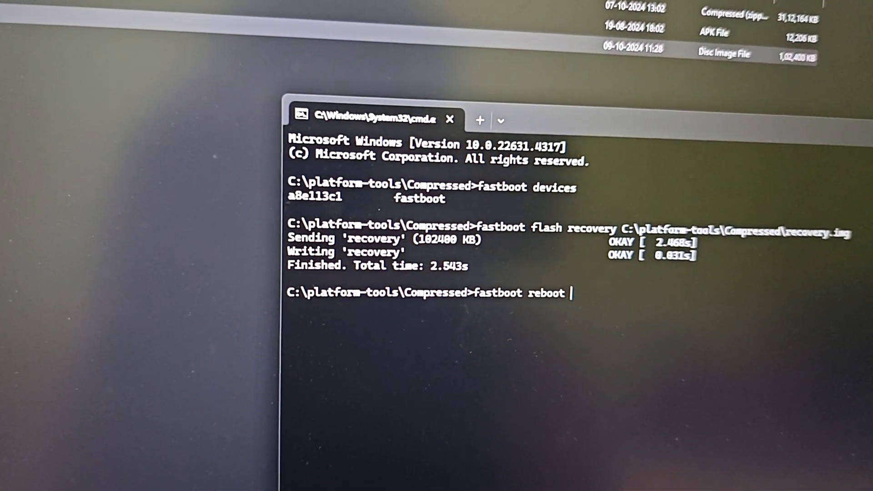
{"action": "type", "text": "recov"}
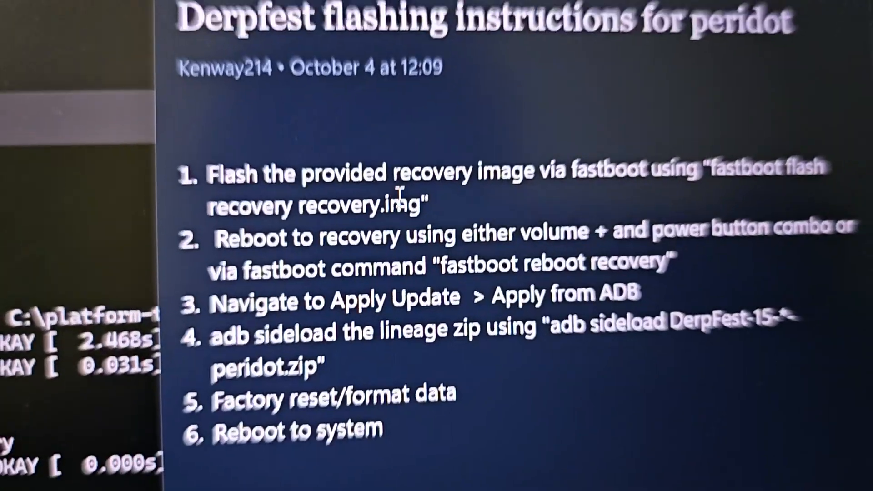
{"action": "scroll", "scroll_direction": "down", "scroll_amount": 3}
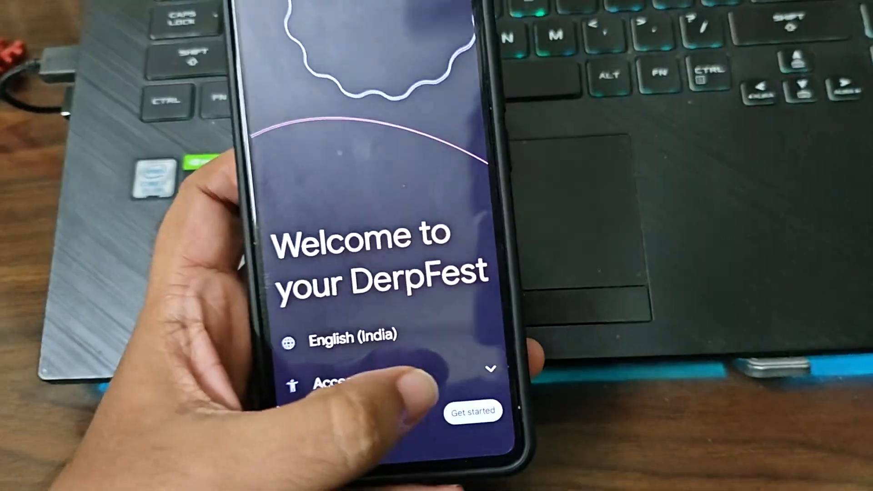
Start DerpFest setup, pick the home Wi-Fi network and begin entering its password.
{"action": "left_click", "coordinate": [473, 410]}
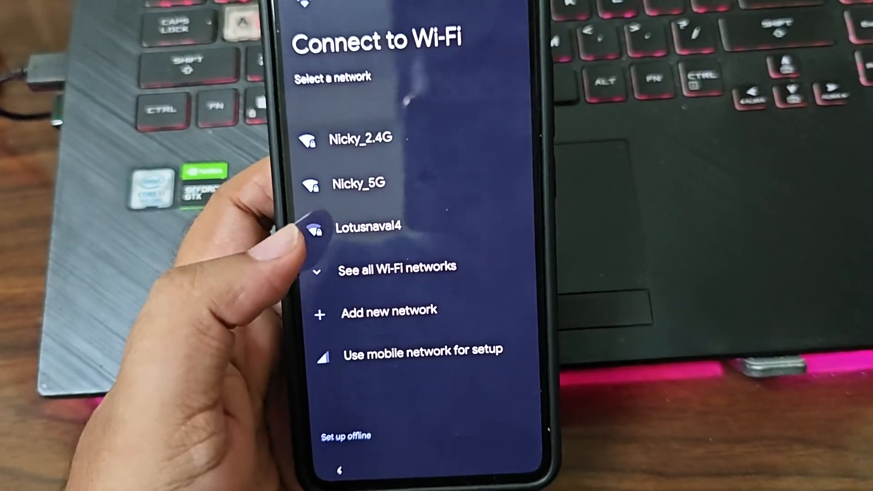
{"action": "left_click", "coordinate": [358, 183]}
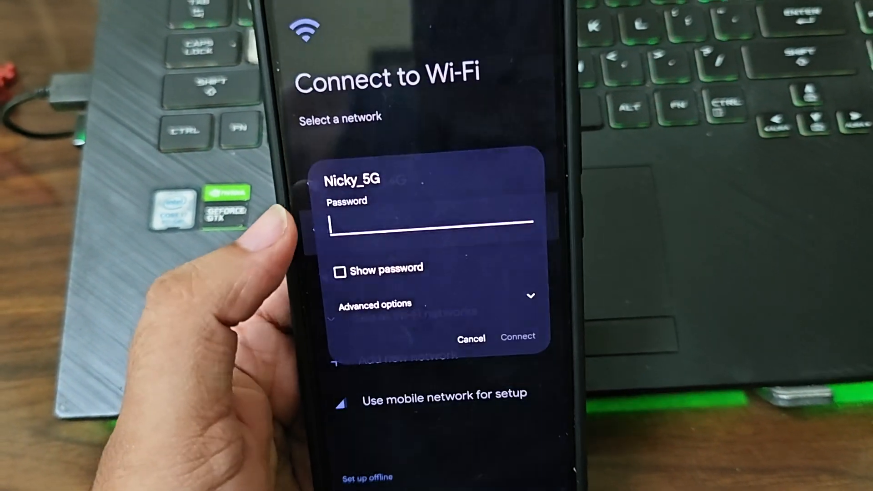
{"action": "left_click", "coordinate": [517, 336]}
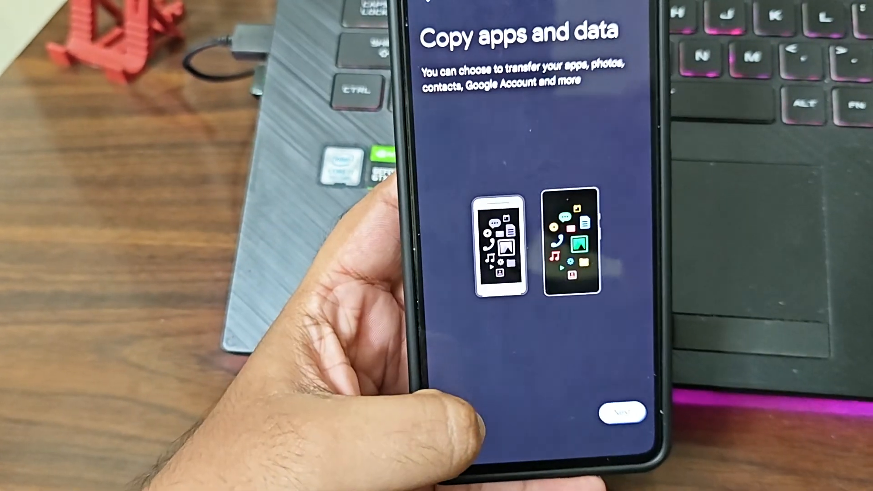
Choose Don't copy for apps and data, then accept the Google services terms.
{"action": "left_click", "coordinate": [625, 412]}
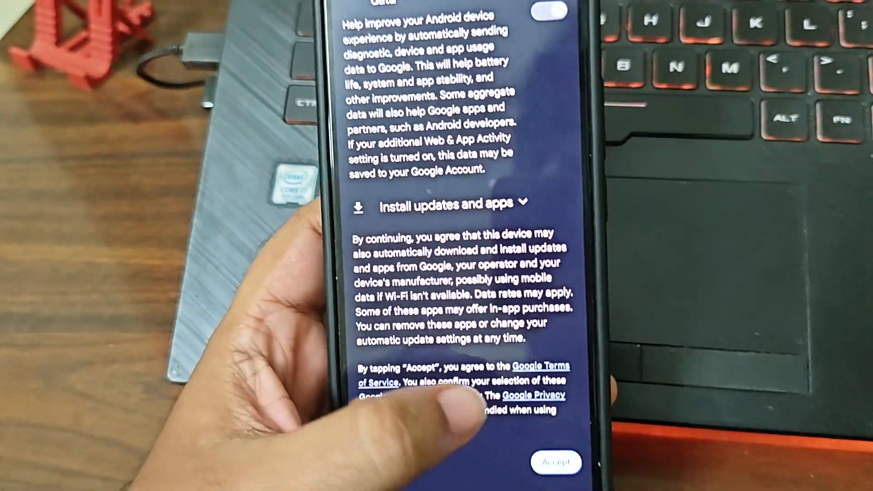
{"action": "left_click", "coordinate": [555, 462]}
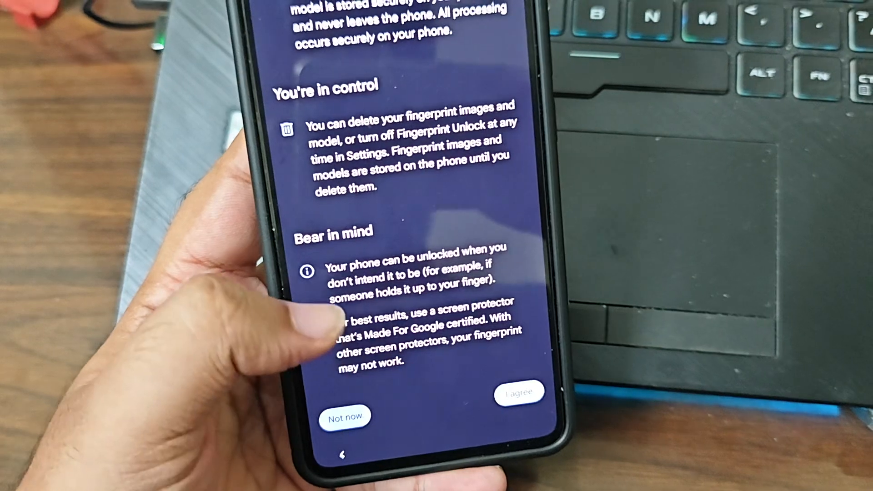
Choose Not now on the fingerprint unlock screen.
{"action": "left_click", "coordinate": [534, 391]}
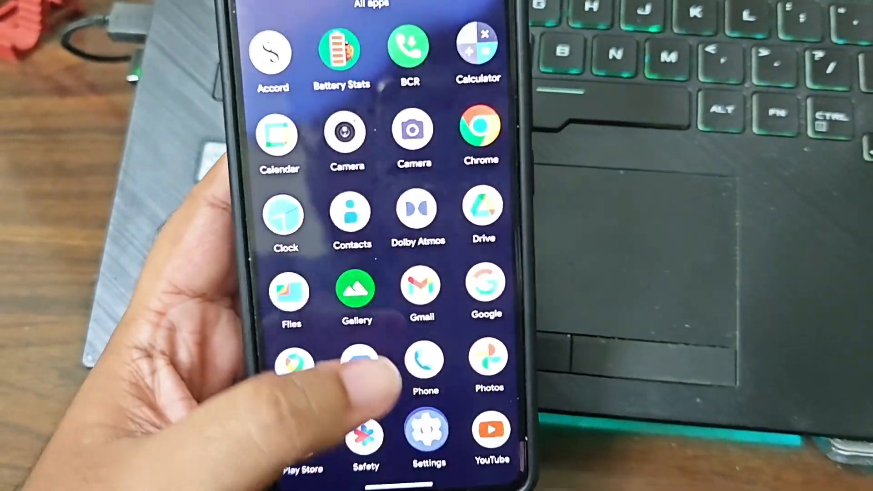
Check About phone > Android version, showing DerpFest 15 Community Alpha, September 2024 patch.
{"action": "left_click", "coordinate": [426, 429]}
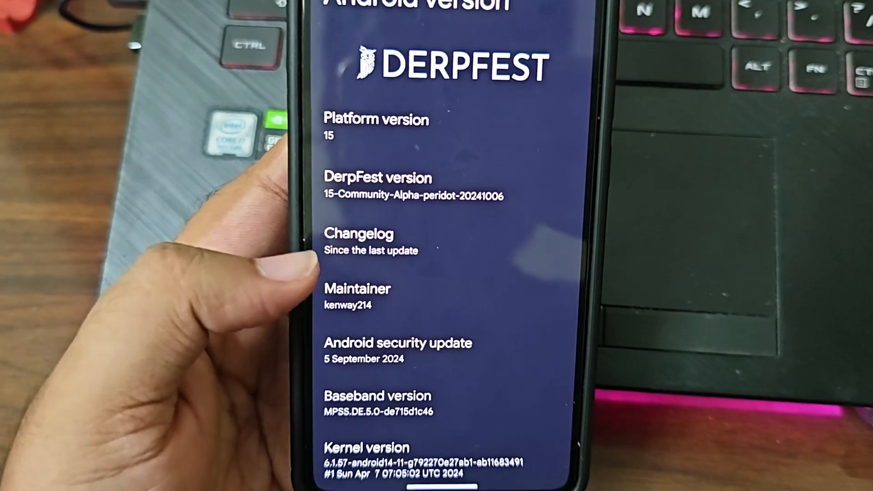
{"action": "scroll", "scroll_direction": "down", "scroll_amount": 3}
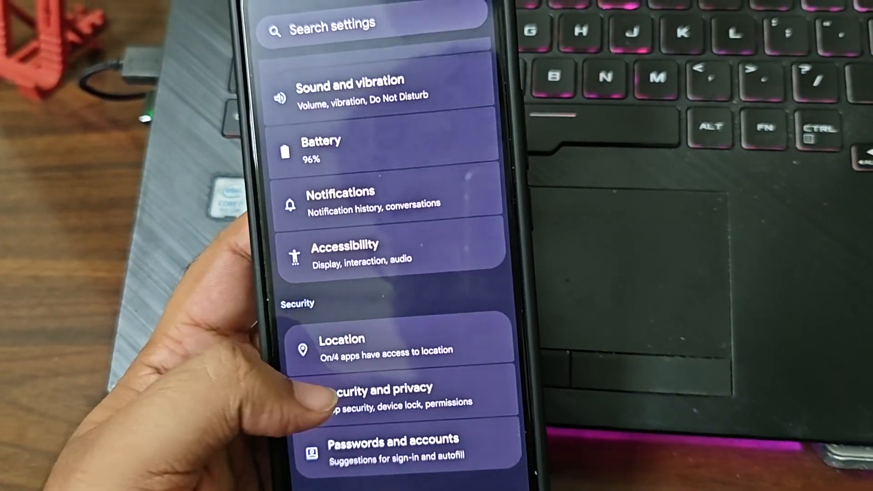
{"action": "left_click", "coordinate": [362, 344]}
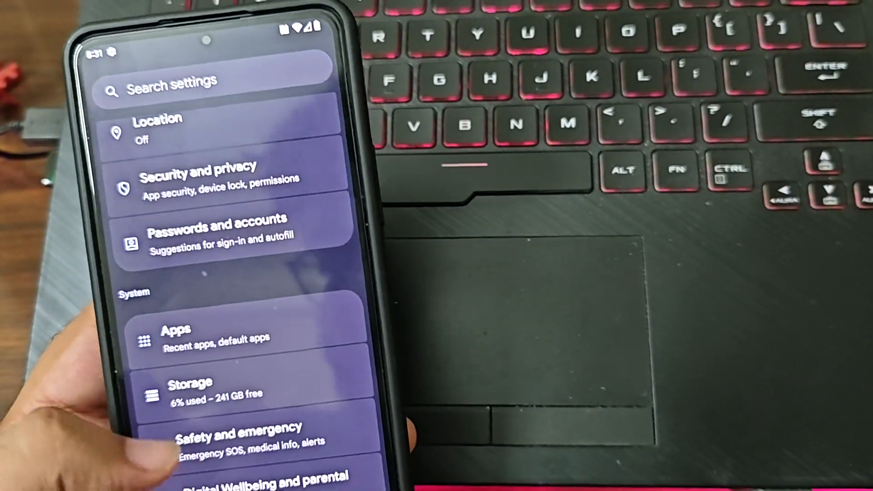
{"action": "scroll", "scroll_direction": "down", "scroll_amount": 3}
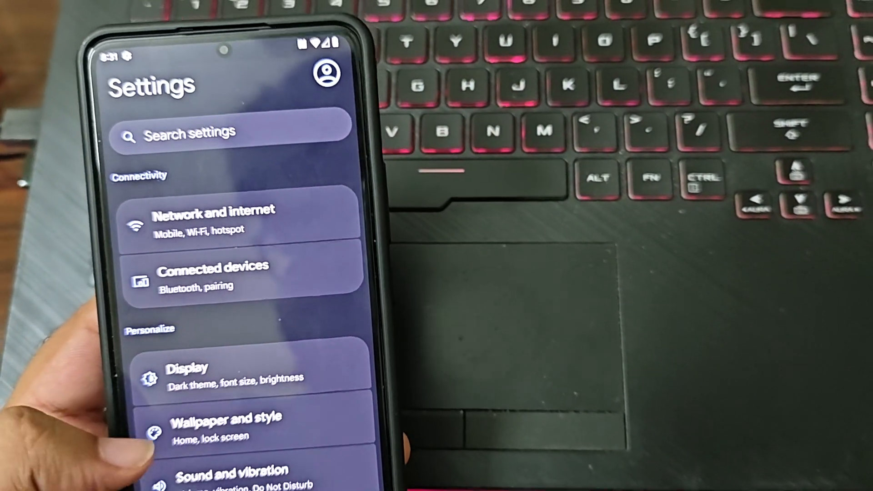
{"action": "scroll", "scroll_direction": "down", "scroll_amount": 3}
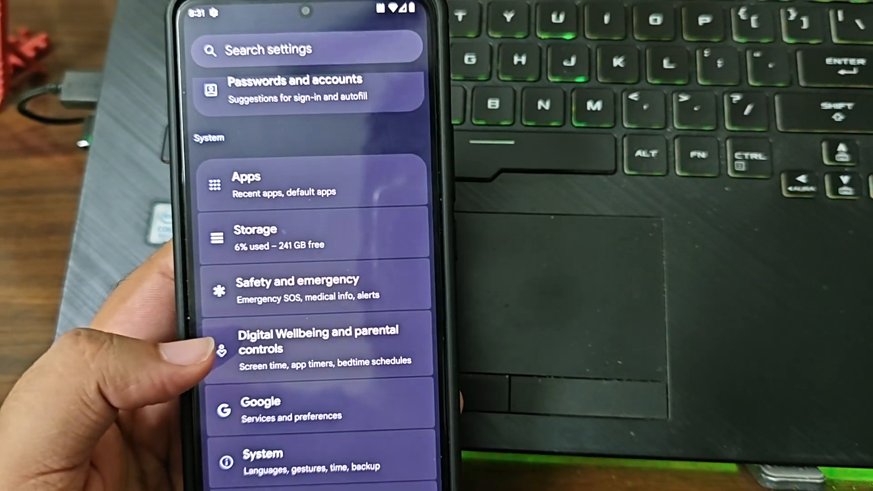